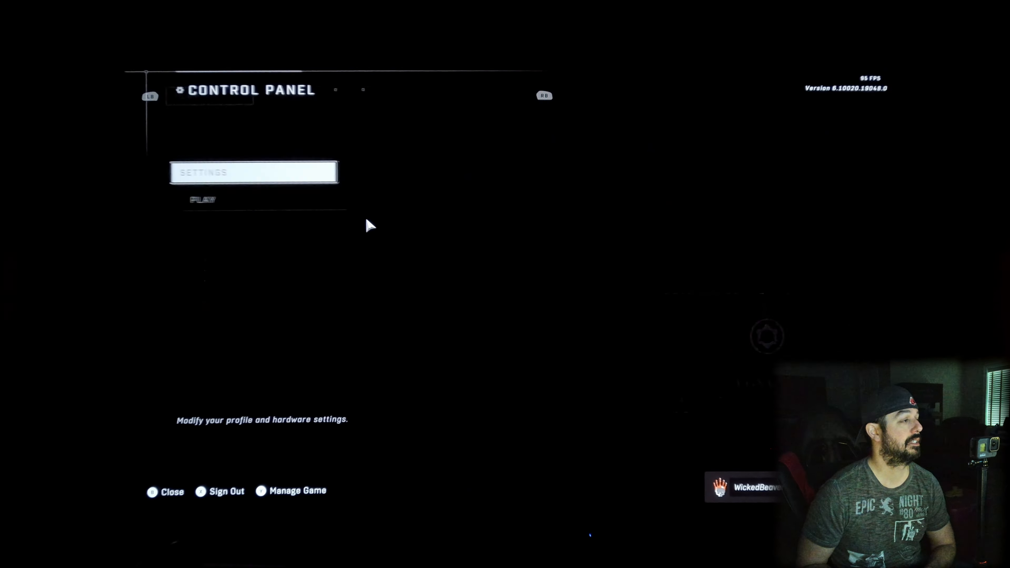
# - Reach the Controller settings after a brief glance at the Keyboard/Mouse settings
pyautogui.click(253, 172)
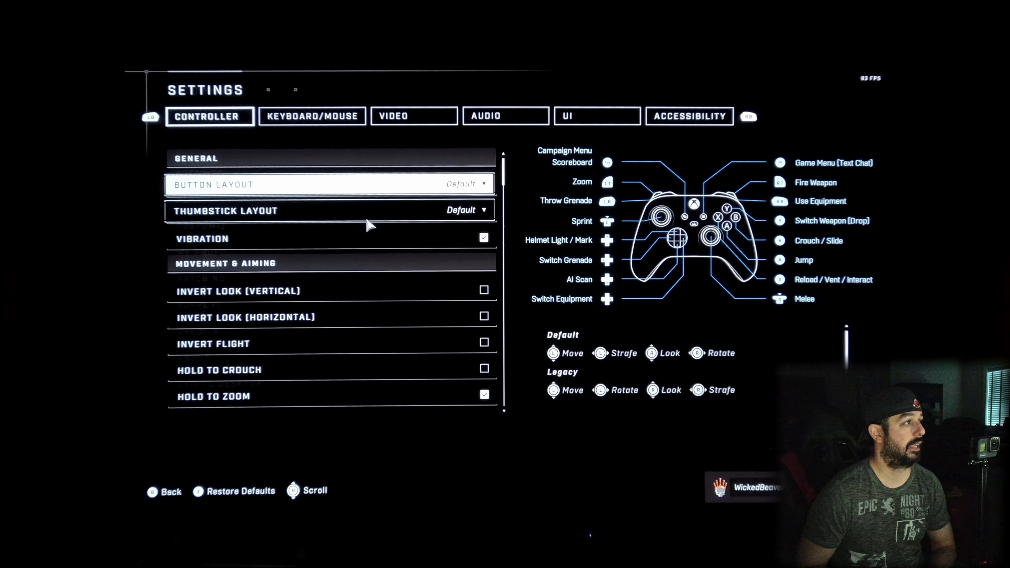
pyautogui.click(312, 116)
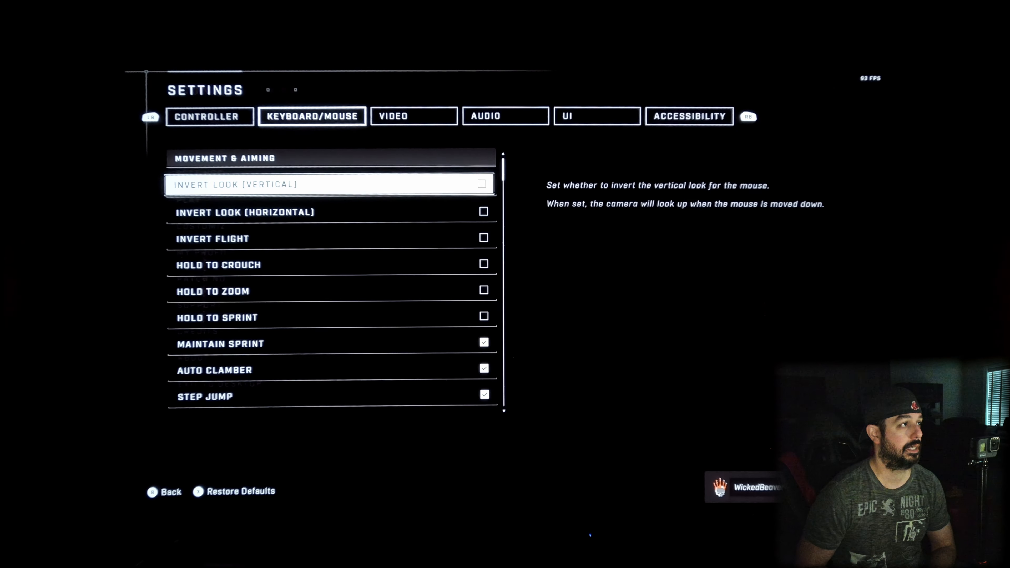
pyautogui.click(209, 117)
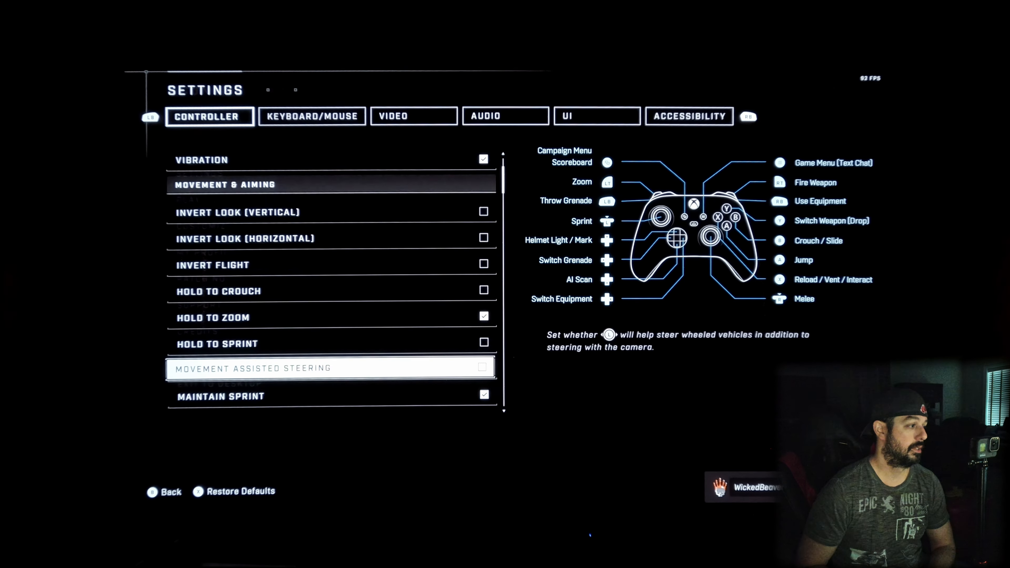
# - Scroll to Sensitivity & Acceleration with Look Acceleration 1 and both Look Sensitivities 8.0
pyautogui.scroll(-3)
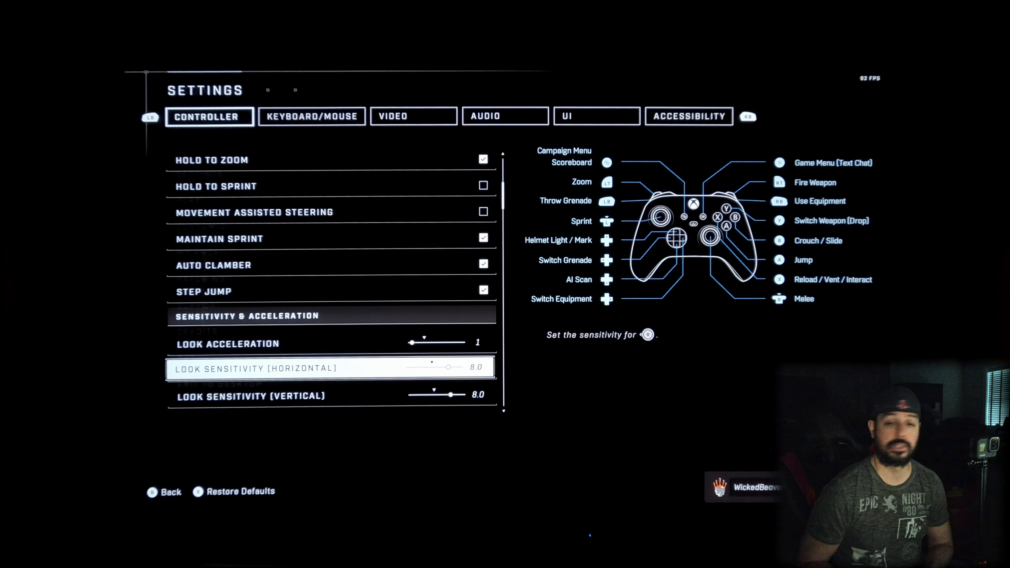
pyautogui.scroll(-3)
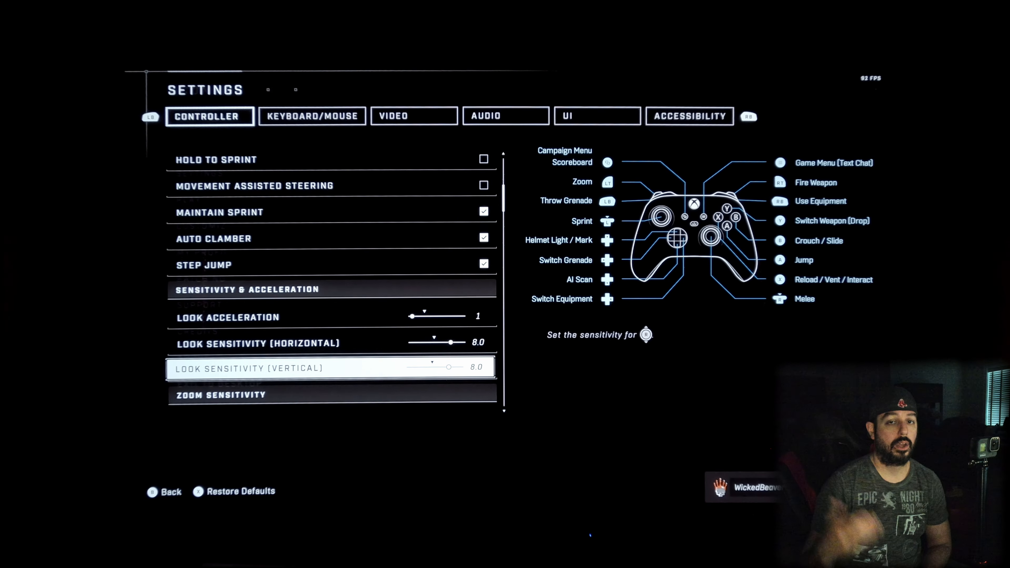
pyautogui.scroll(-3)
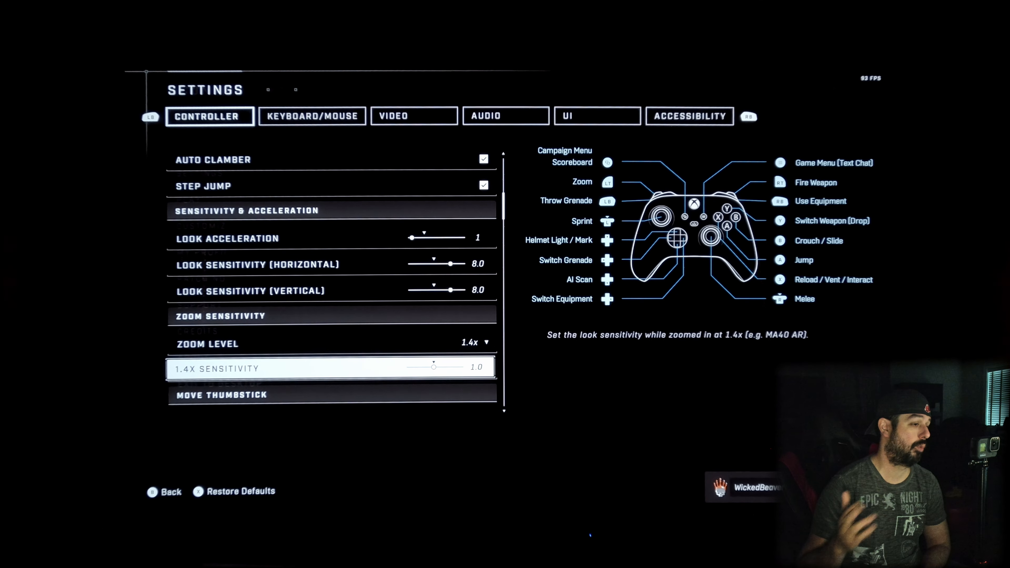
pyautogui.scroll(-3)
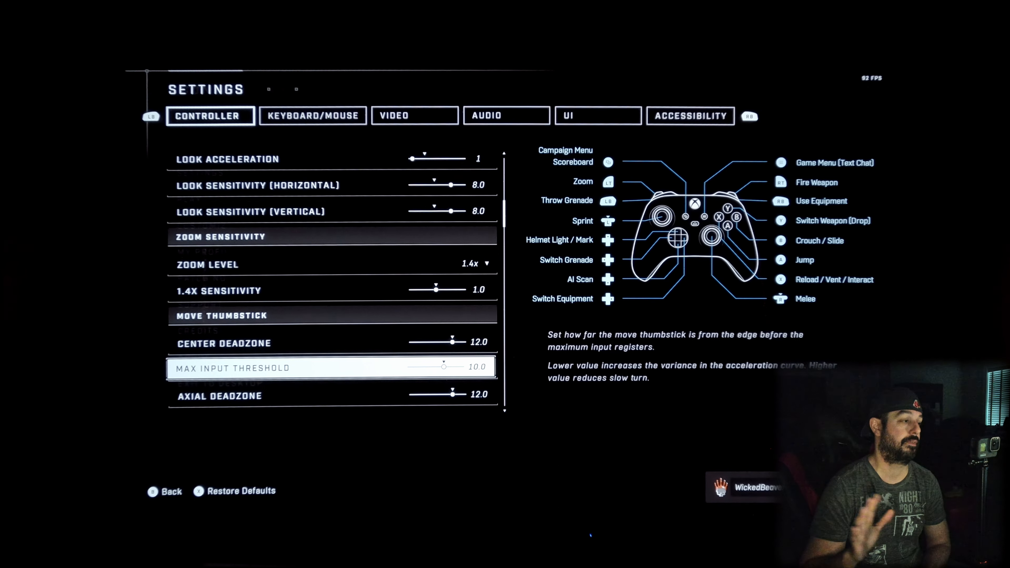
pyautogui.scroll(-3)
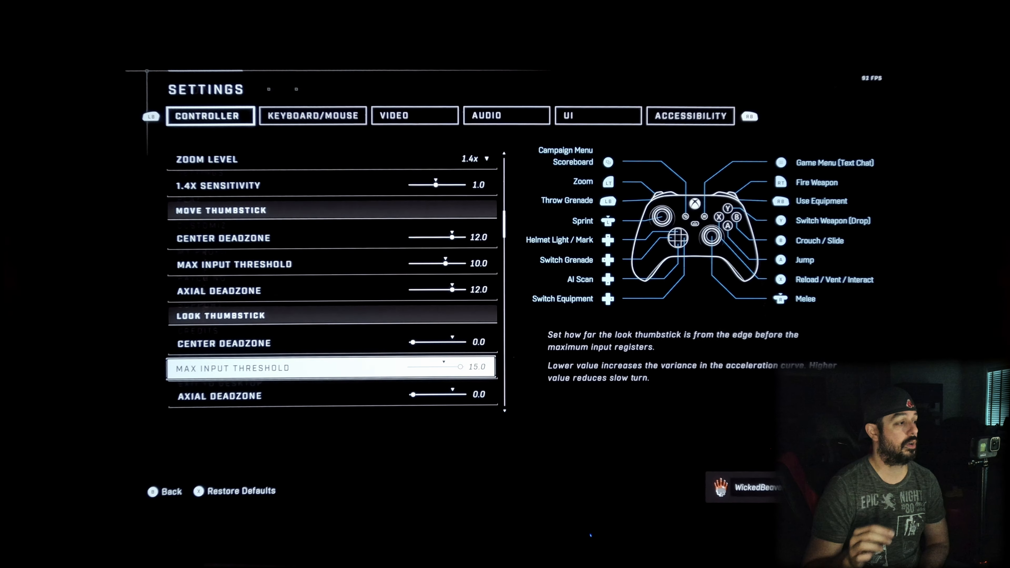
# - Reach the Look Thumbstick's Center Deadzone (0.0) and Max Input Threshold (15.0) settings
pyautogui.scroll(-3)
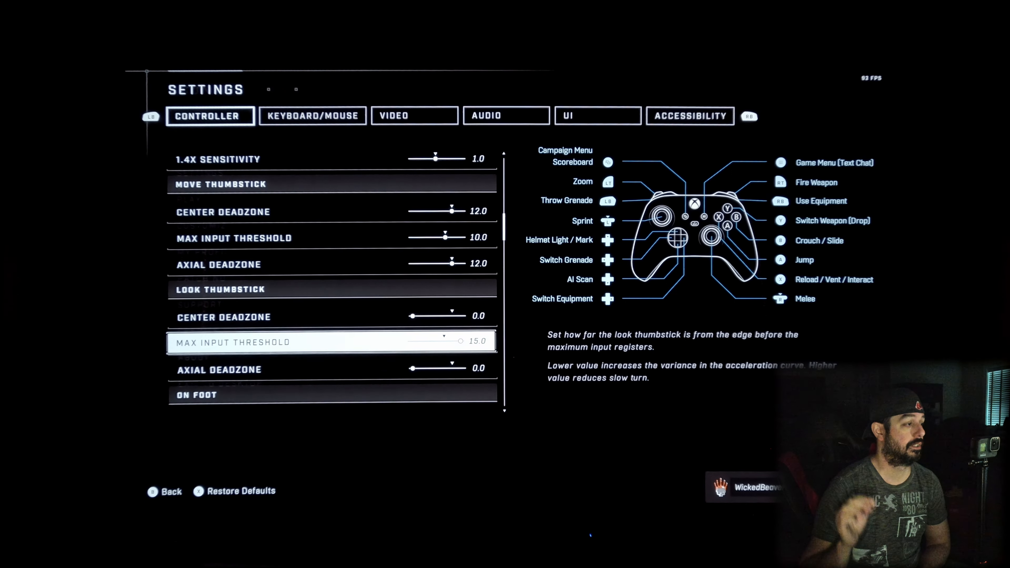
pyautogui.press('up')
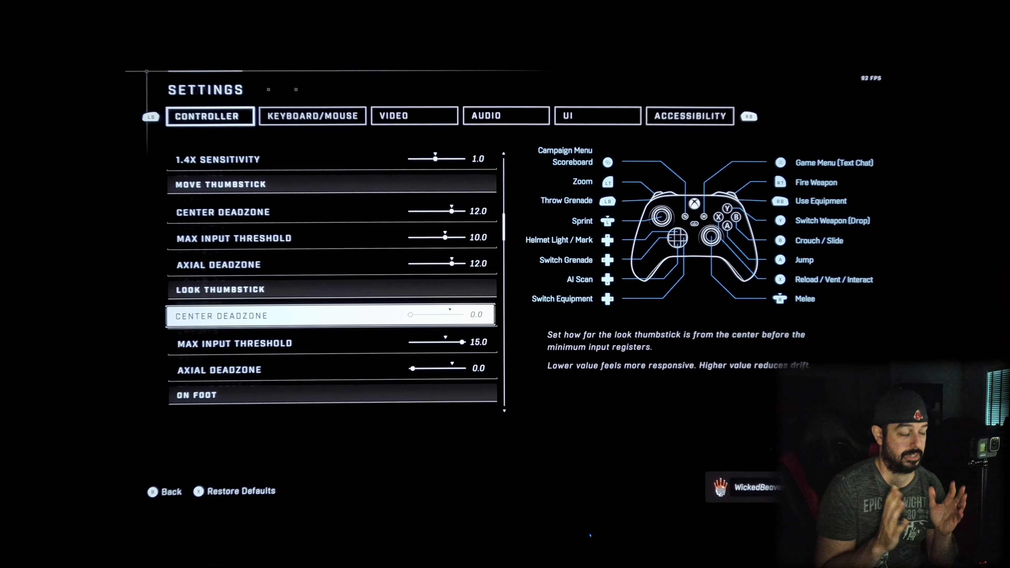
pyautogui.press('down')
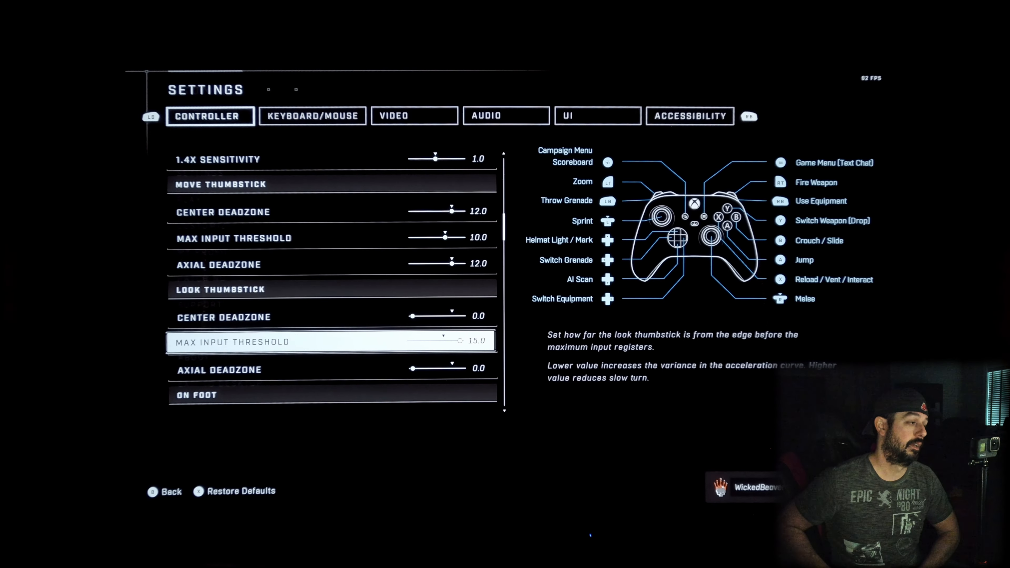
pyautogui.press('down')
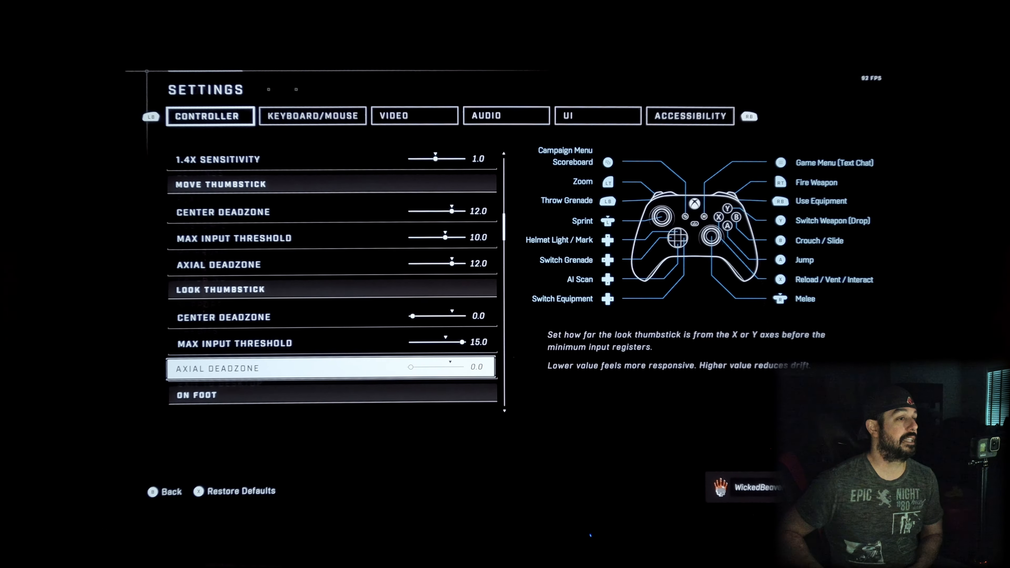
pyautogui.scroll(-3)
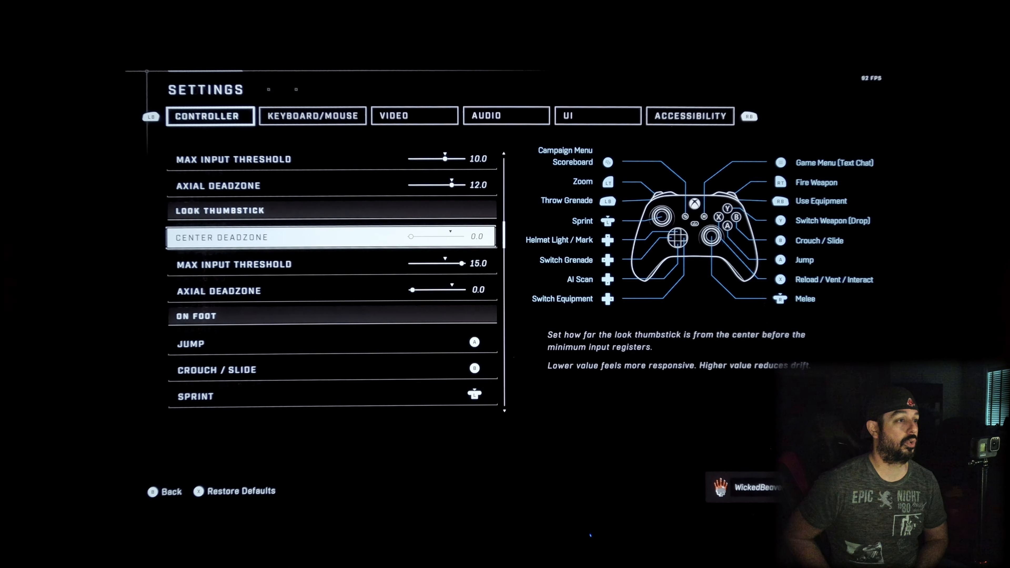